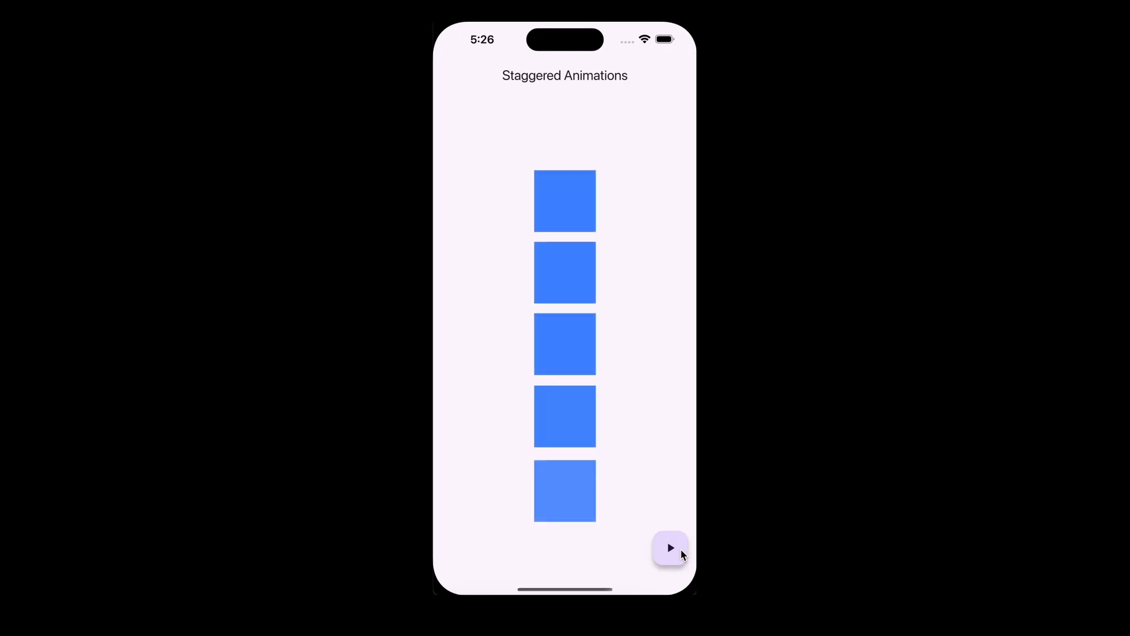
# Step: Replay the five blue boxes' staggered fade-in five times with the simulator's play button
pyautogui.click(670, 548)
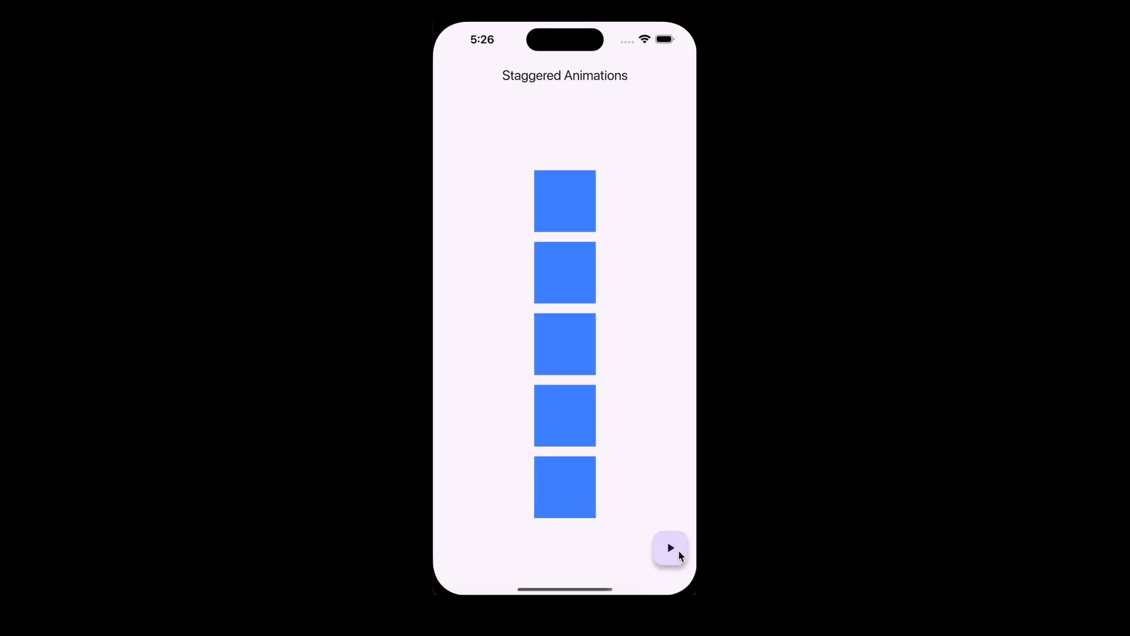
pyautogui.click(670, 548)
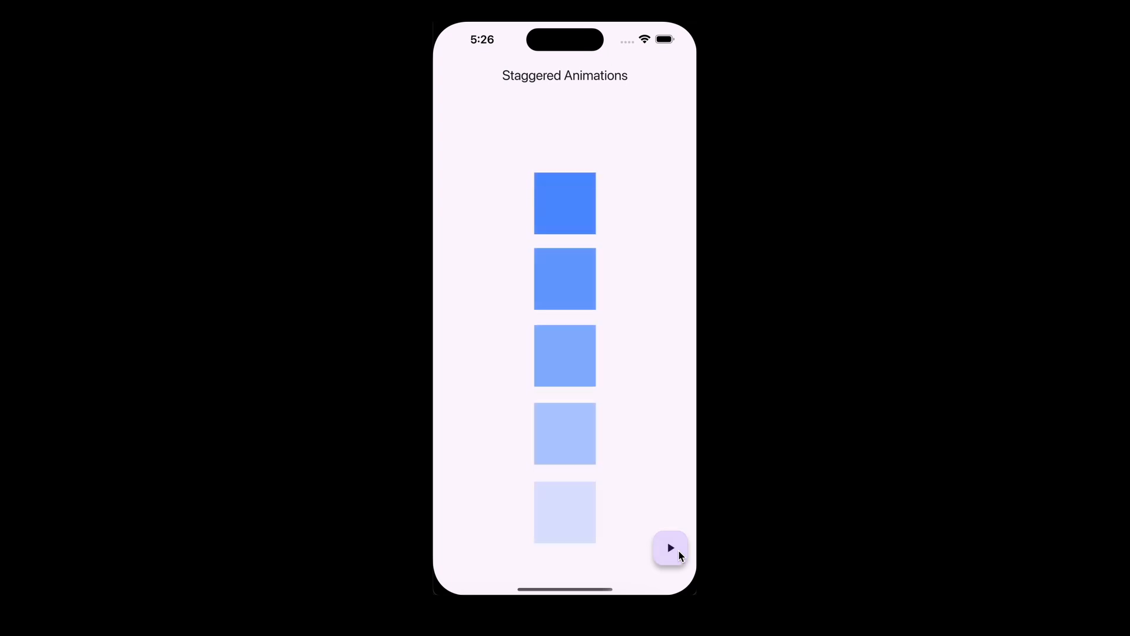
pyautogui.click(670, 548)
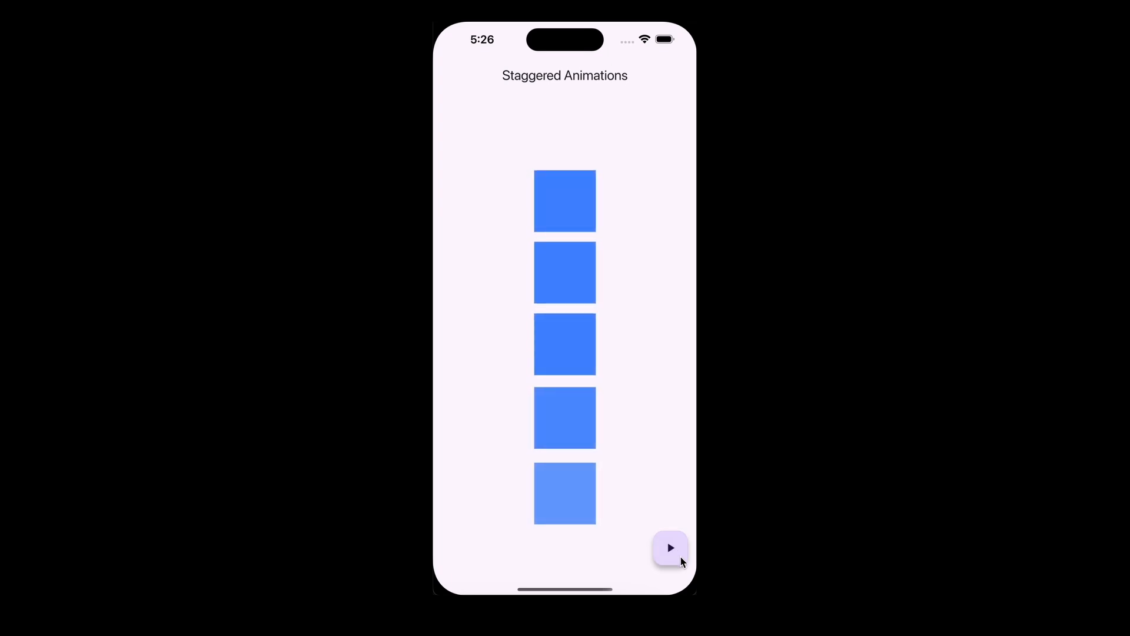
pyautogui.click(670, 548)
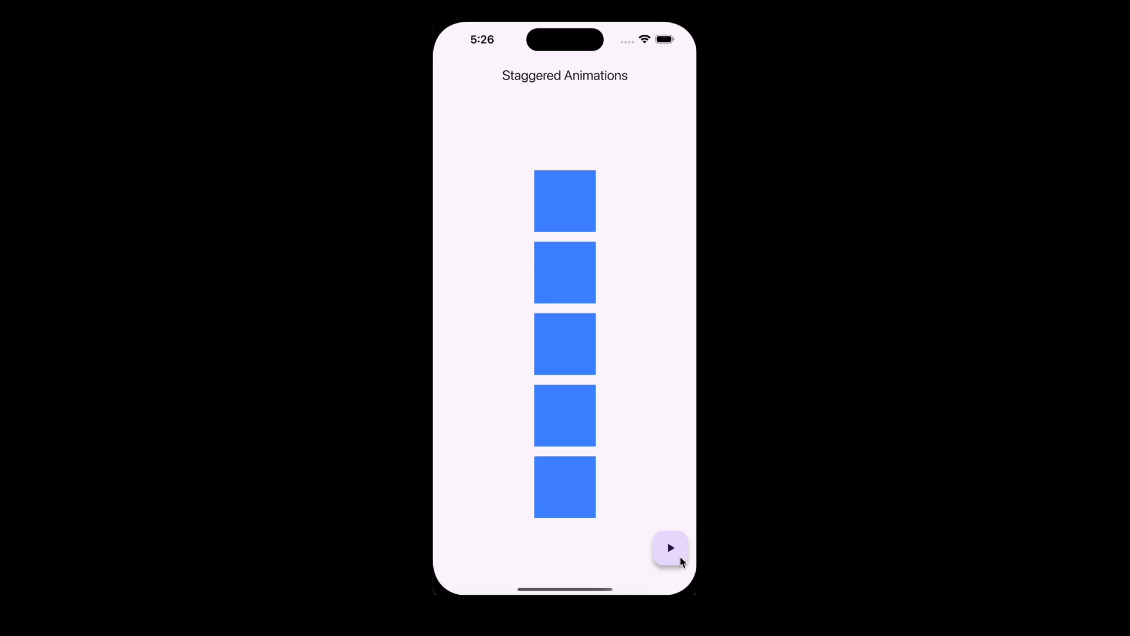
pyautogui.moveTo(561, 545)
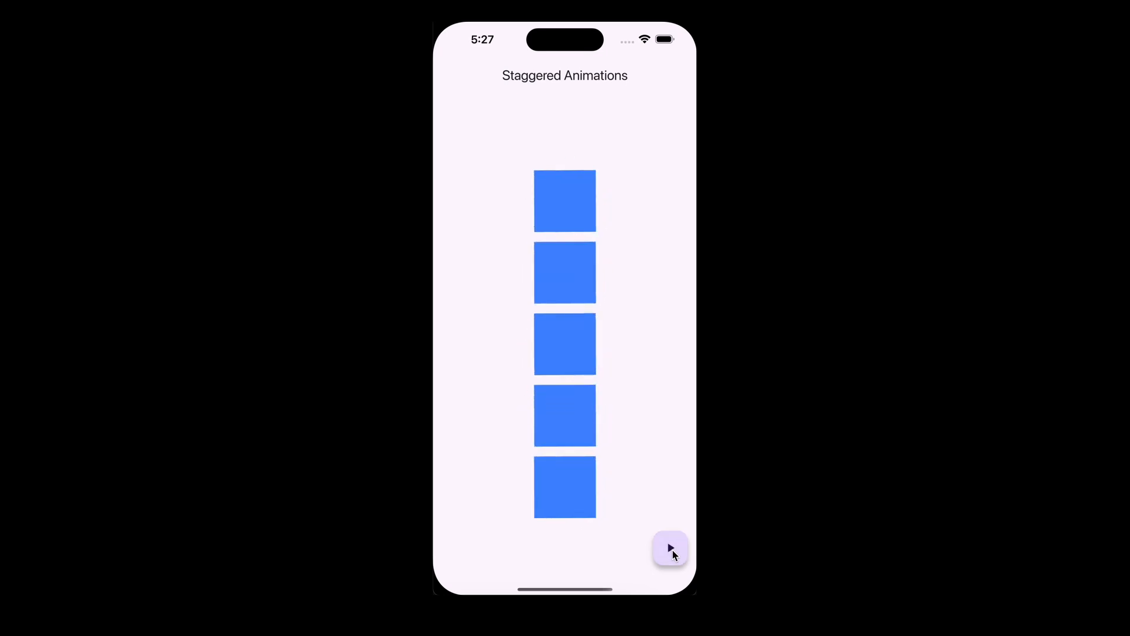
pyautogui.click(670, 548)
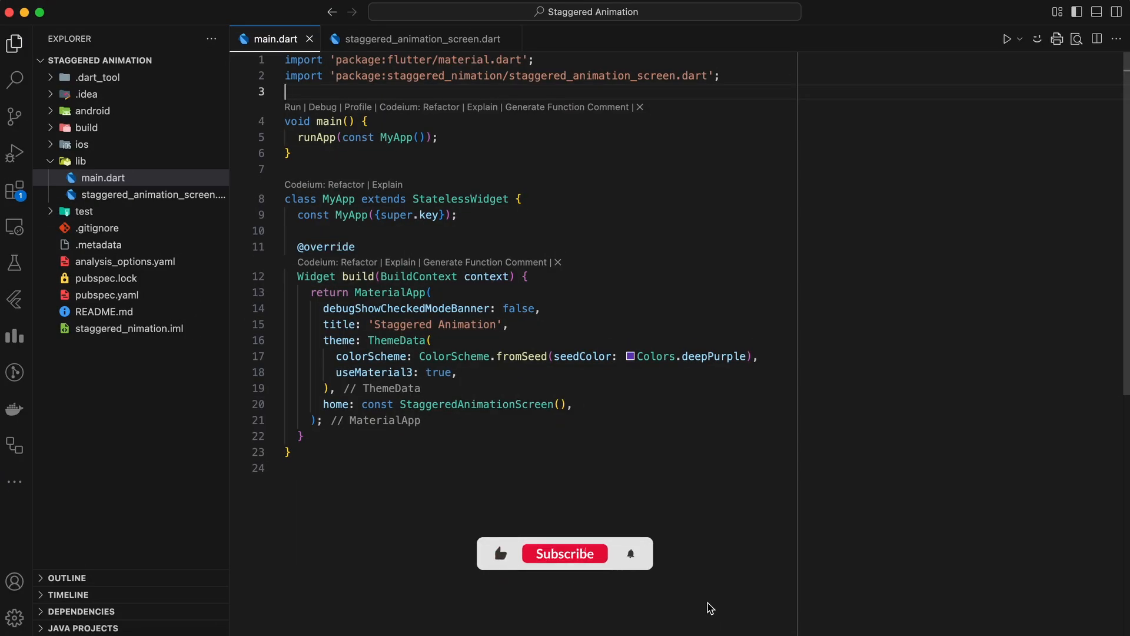
pyautogui.click(565, 554)
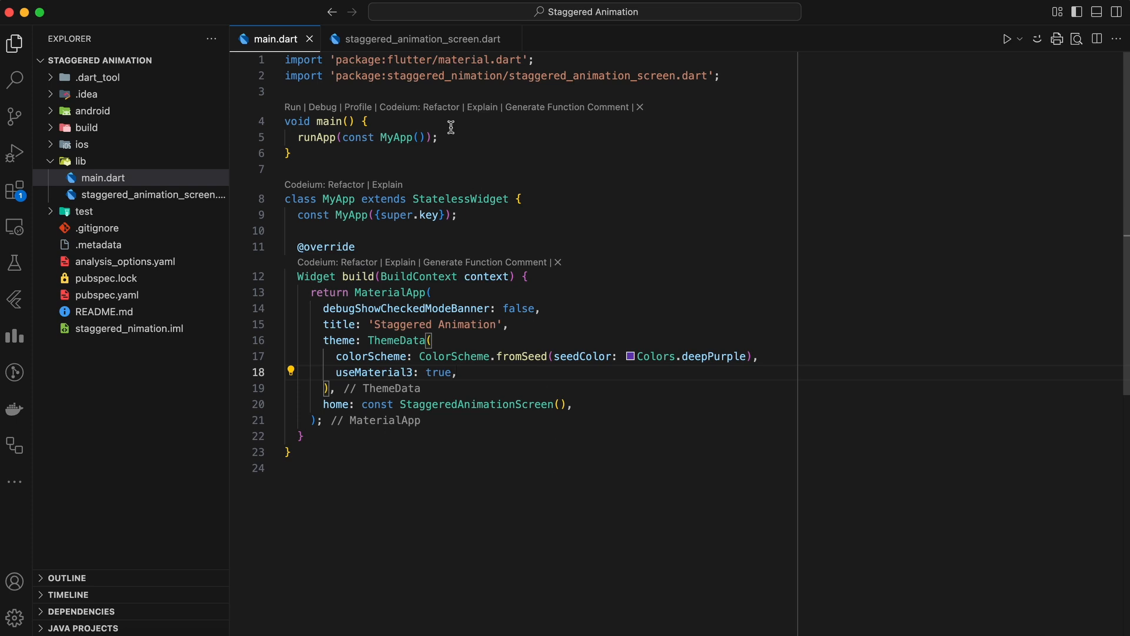
pyautogui.click(421, 39)
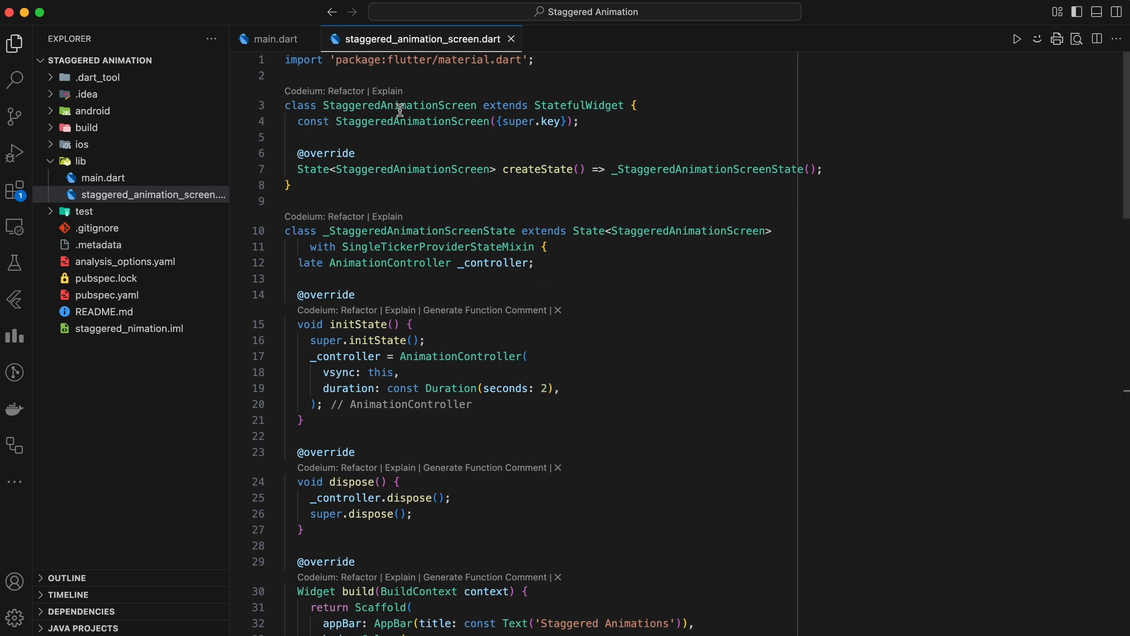
# Step: Bring up staggered_animation_screen.dart and point out the _controller field declaration
pyautogui.doubleClick(578, 105)
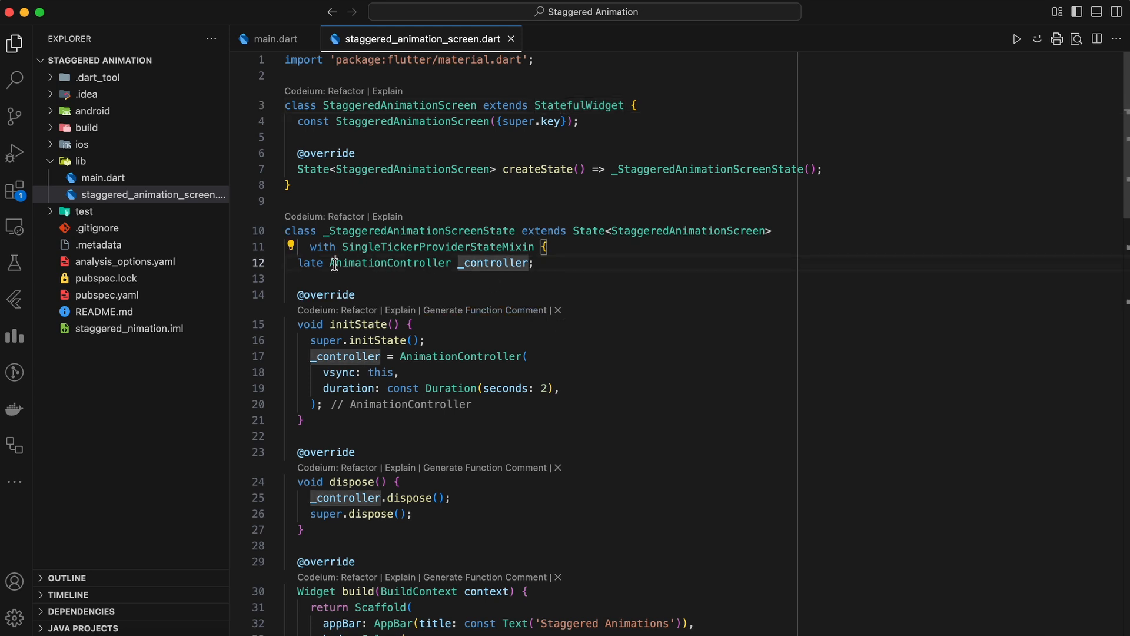
pyautogui.click(313, 356)
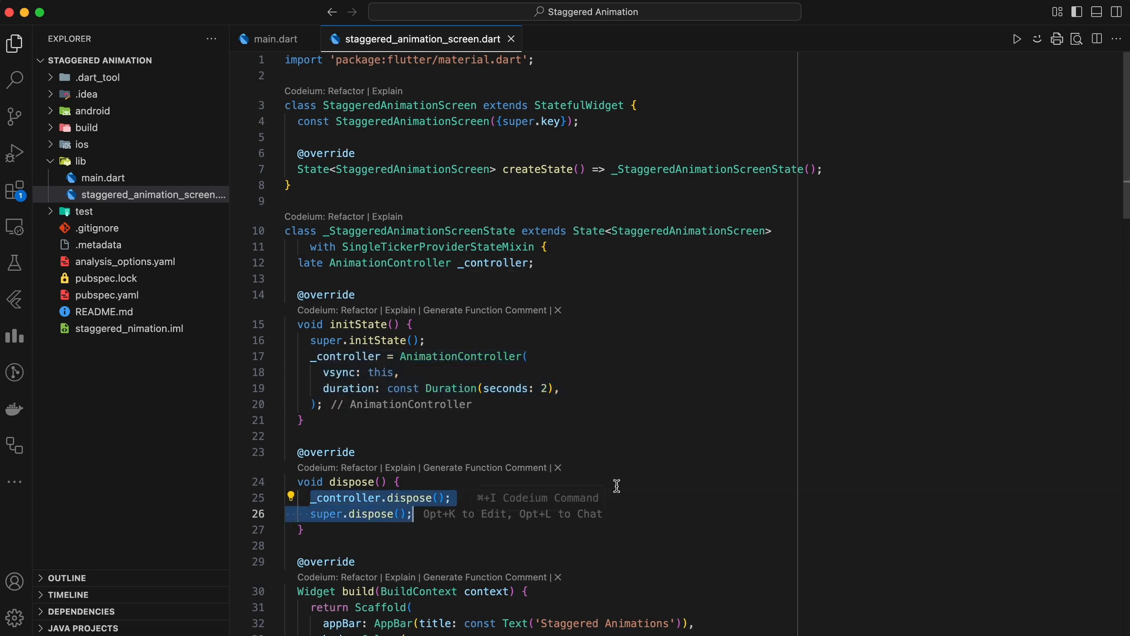
pyautogui.scroll(-3)
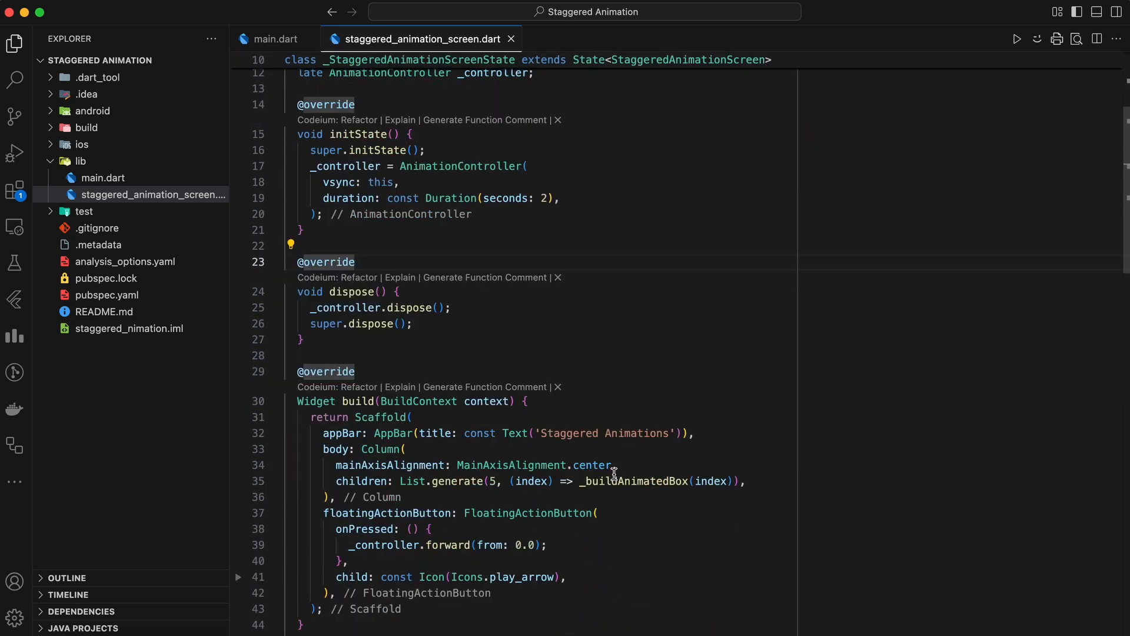
pyautogui.scroll(-3)
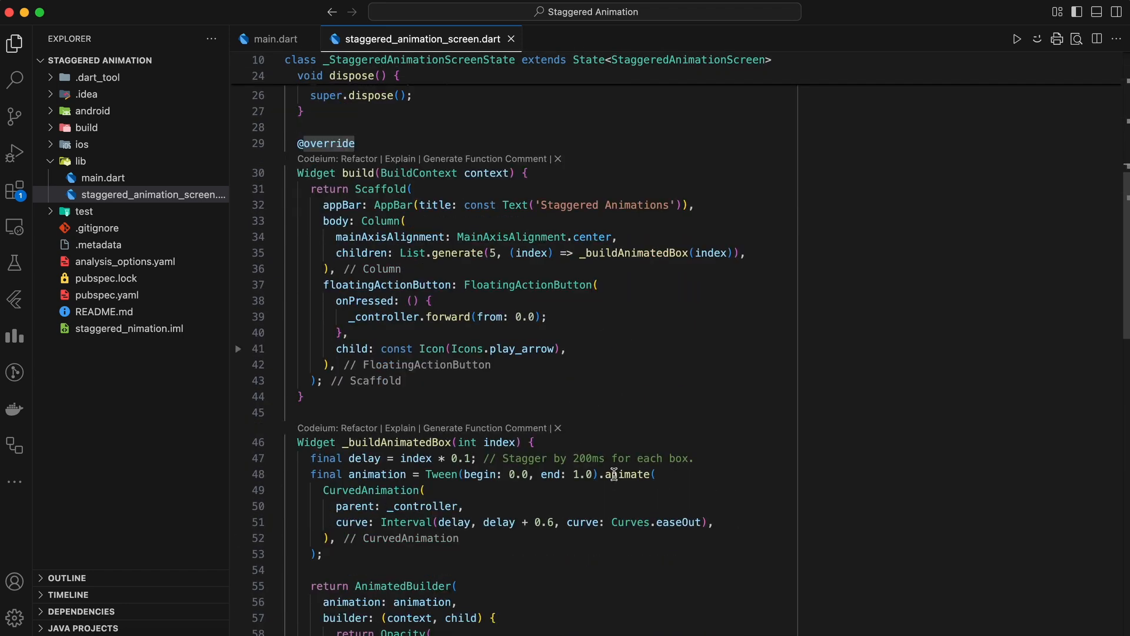
pyautogui.moveTo(604, 342)
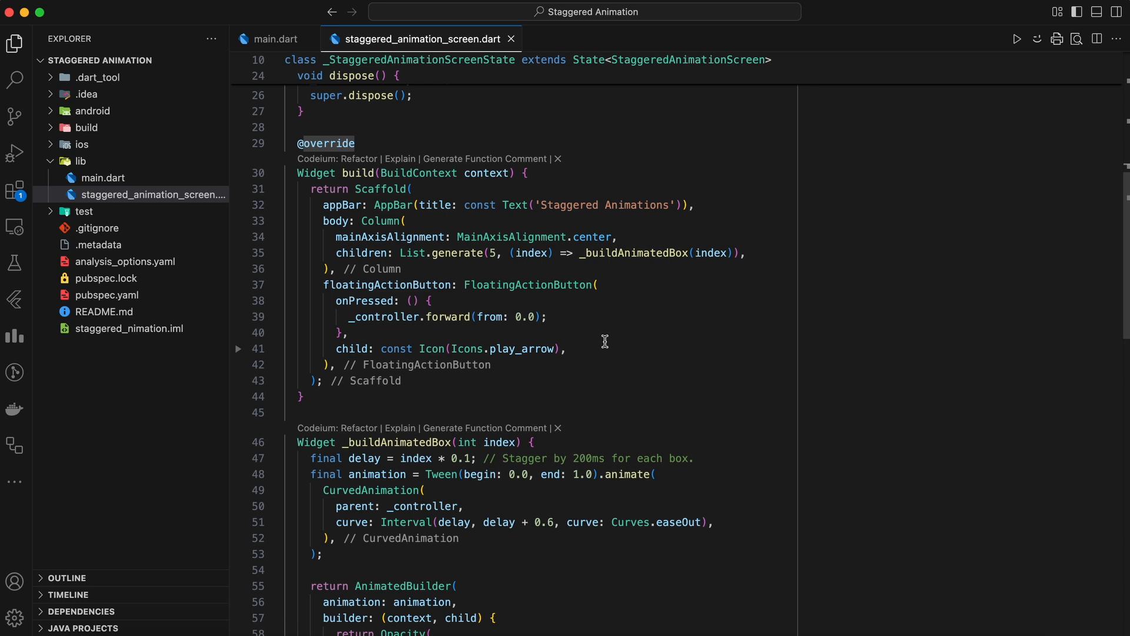
pyautogui.moveTo(603, 320)
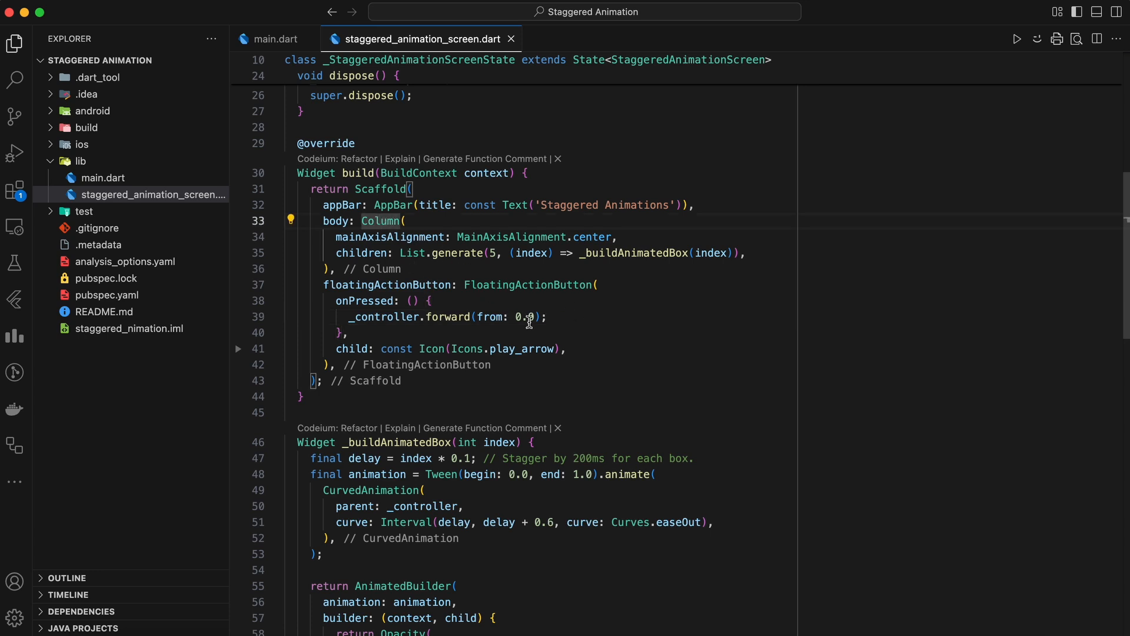
pyautogui.moveTo(582, 274)
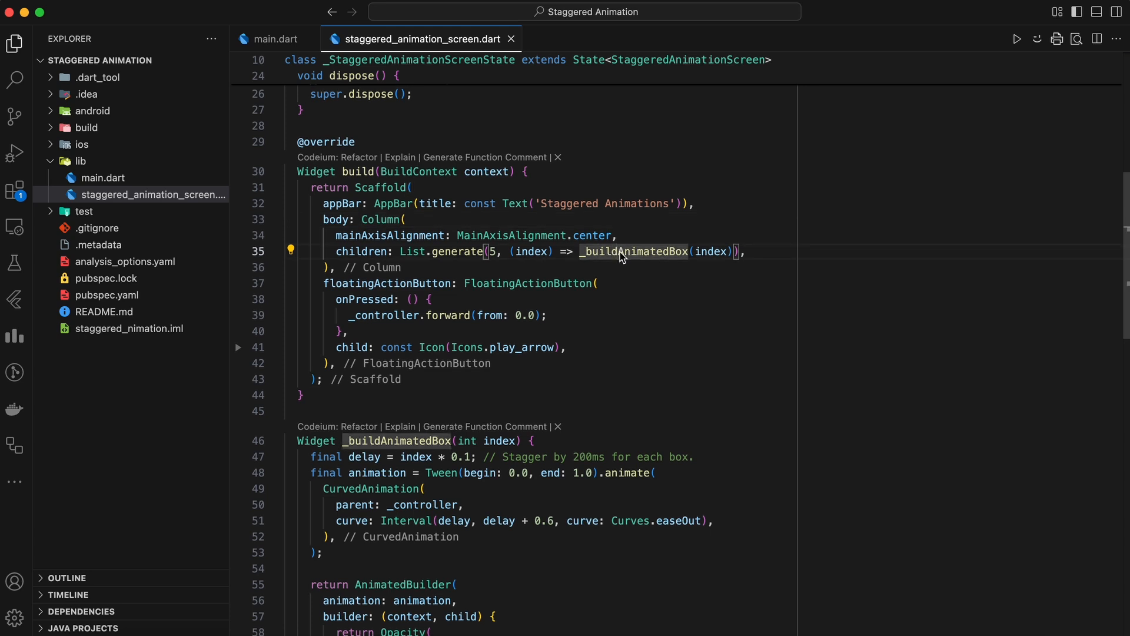
pyautogui.moveTo(367, 206)
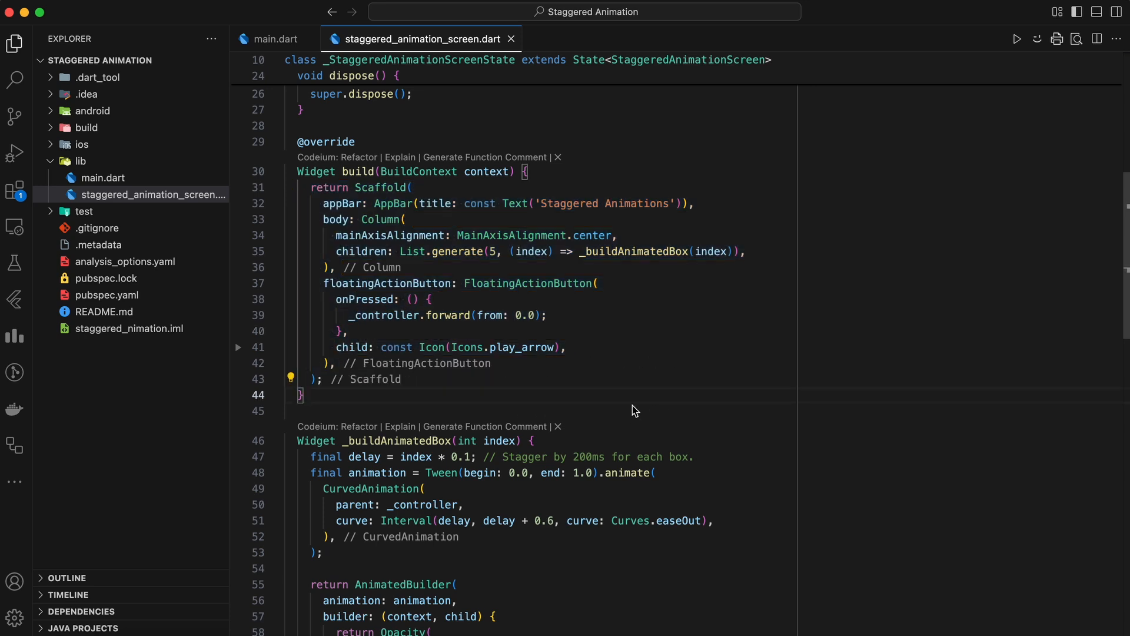
pyautogui.doubleClick(439, 252)
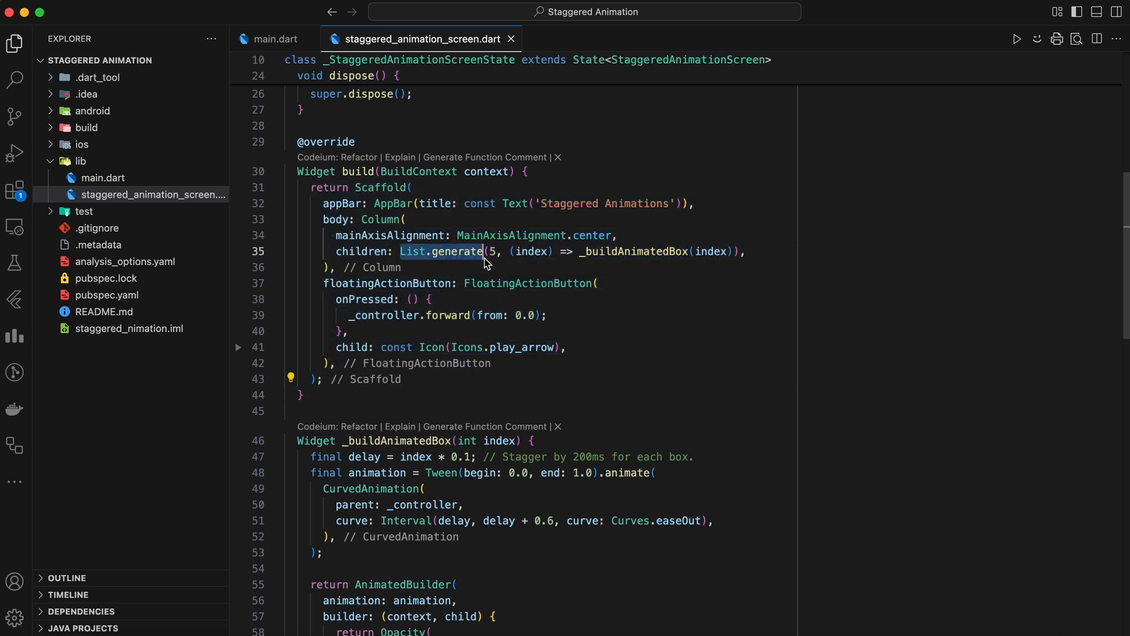
pyautogui.moveTo(547, 292)
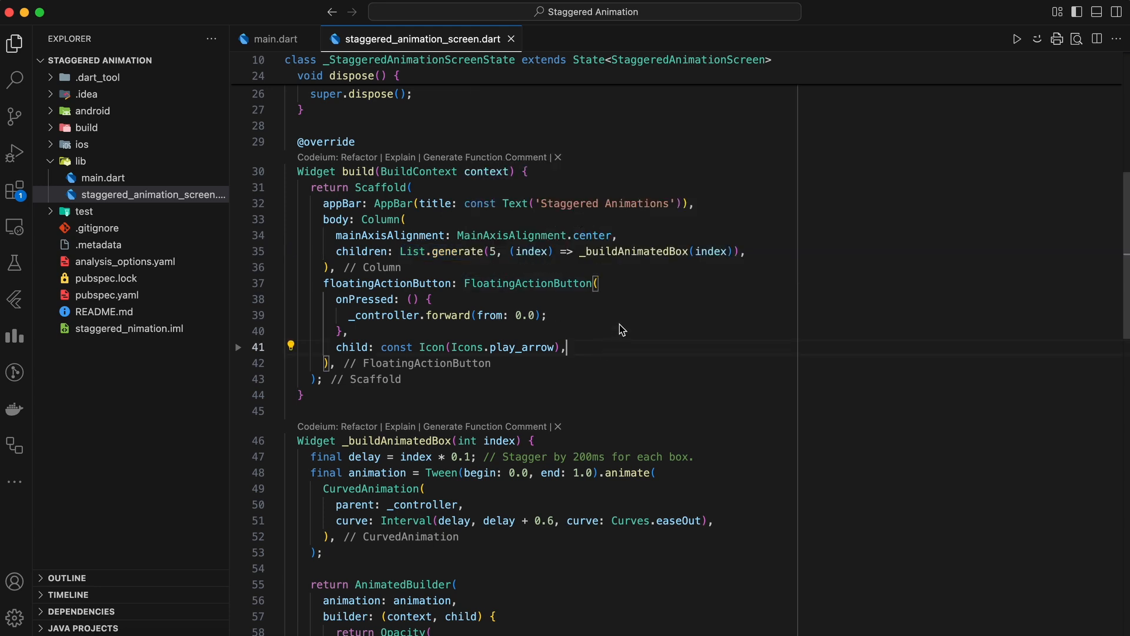
pyautogui.moveTo(593, 400)
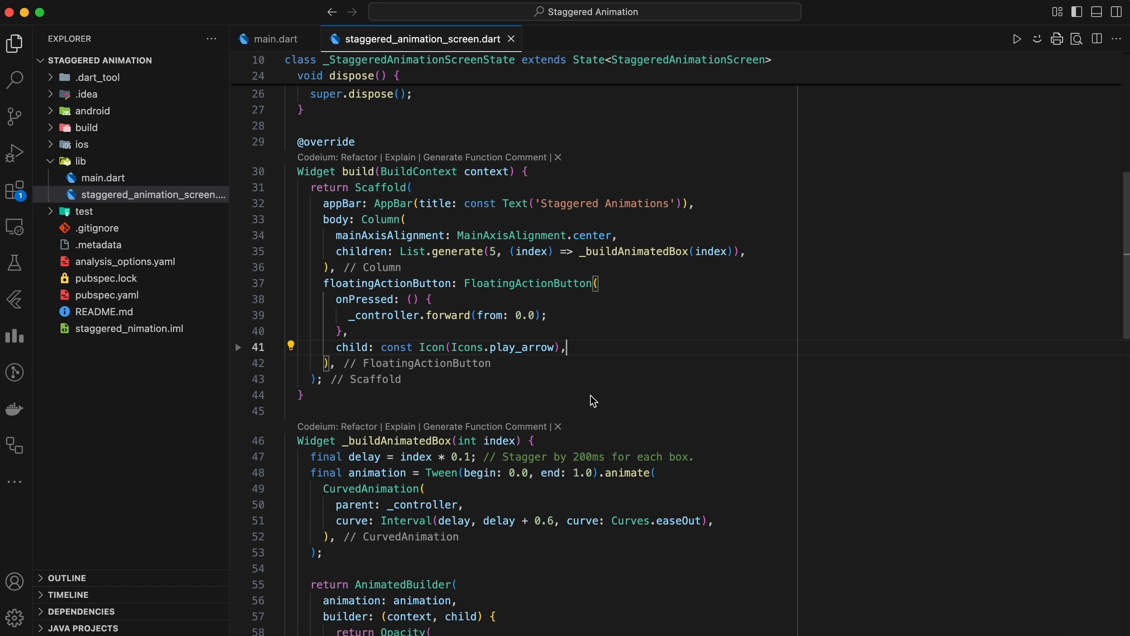
pyautogui.doubleClick(528, 284)
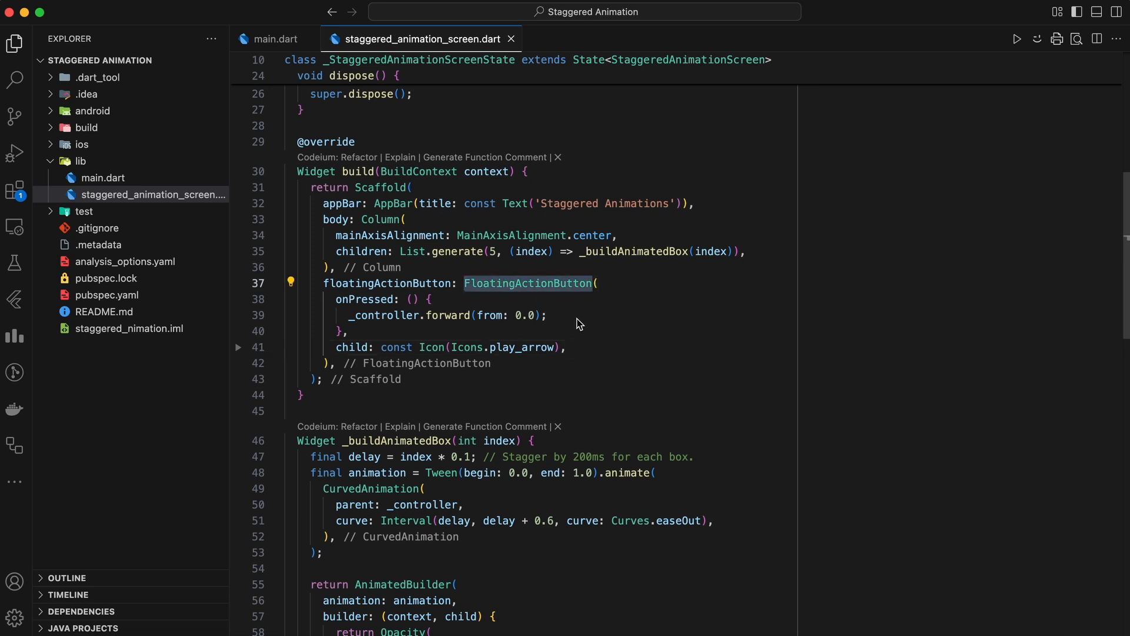
pyautogui.moveTo(504, 416)
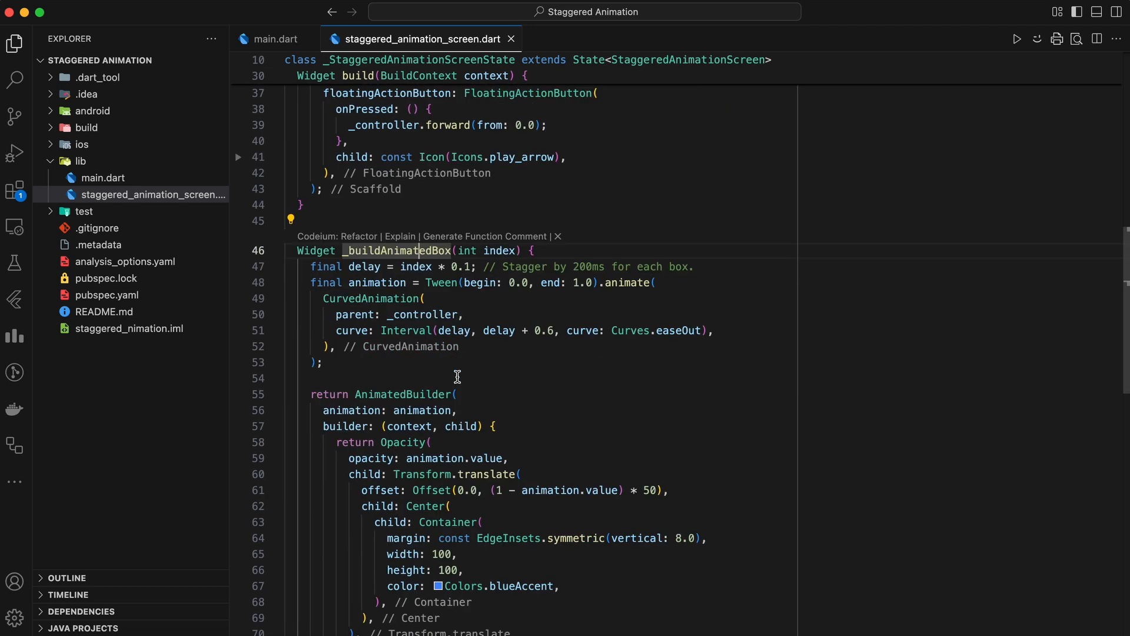
pyautogui.scroll(-3)
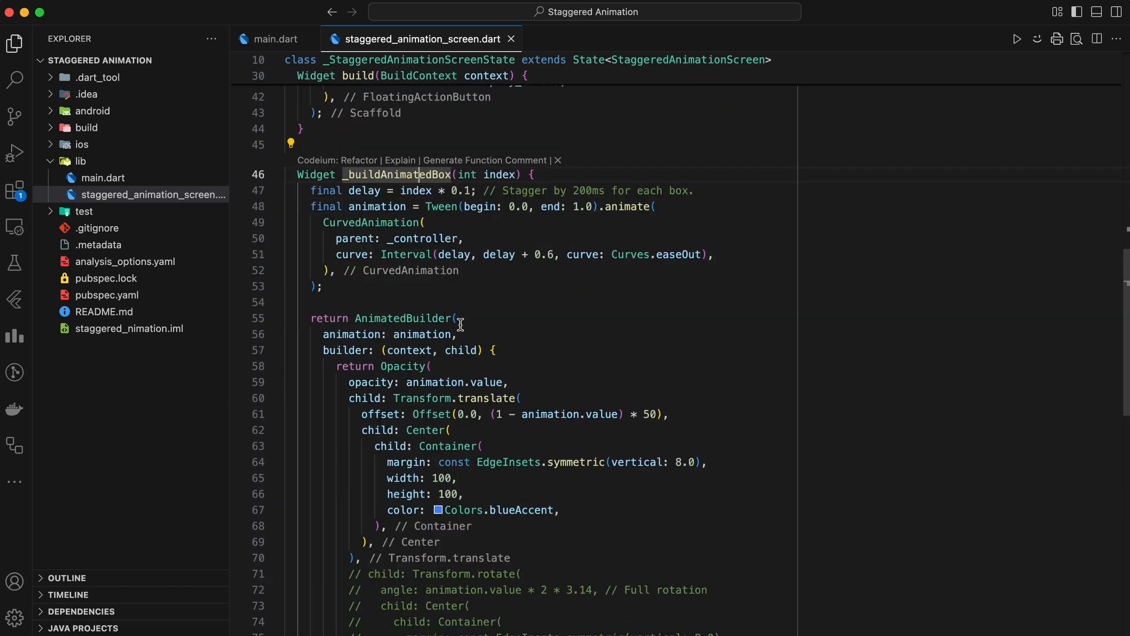
pyautogui.doubleClick(364, 191)
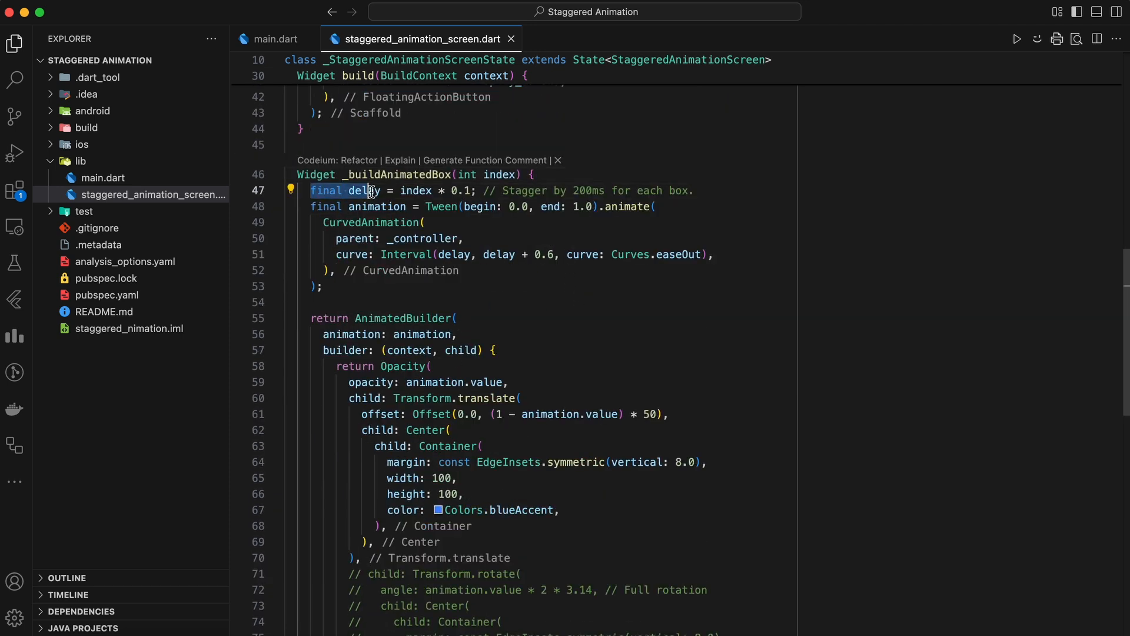
pyautogui.click(480, 191)
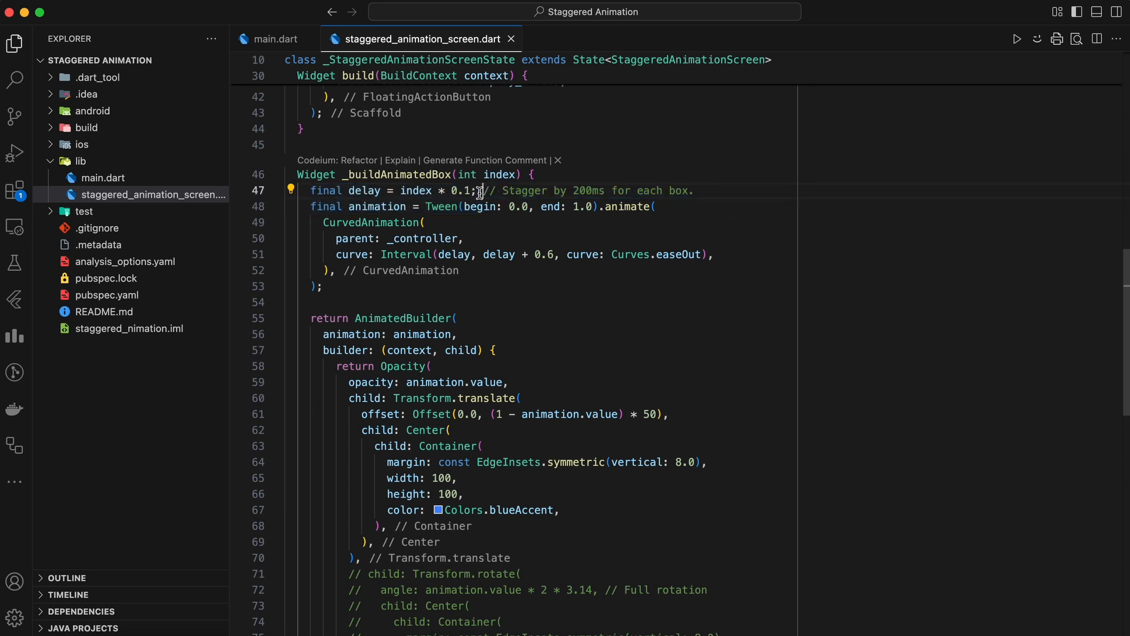
pyautogui.doubleClick(365, 190)
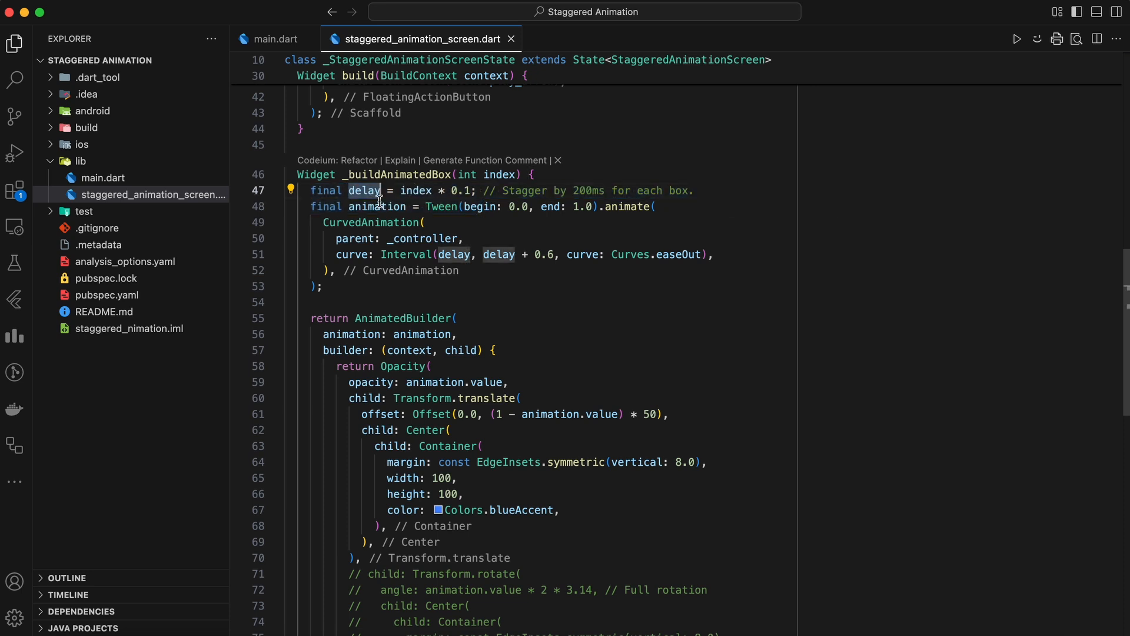
pyautogui.moveTo(625, 244)
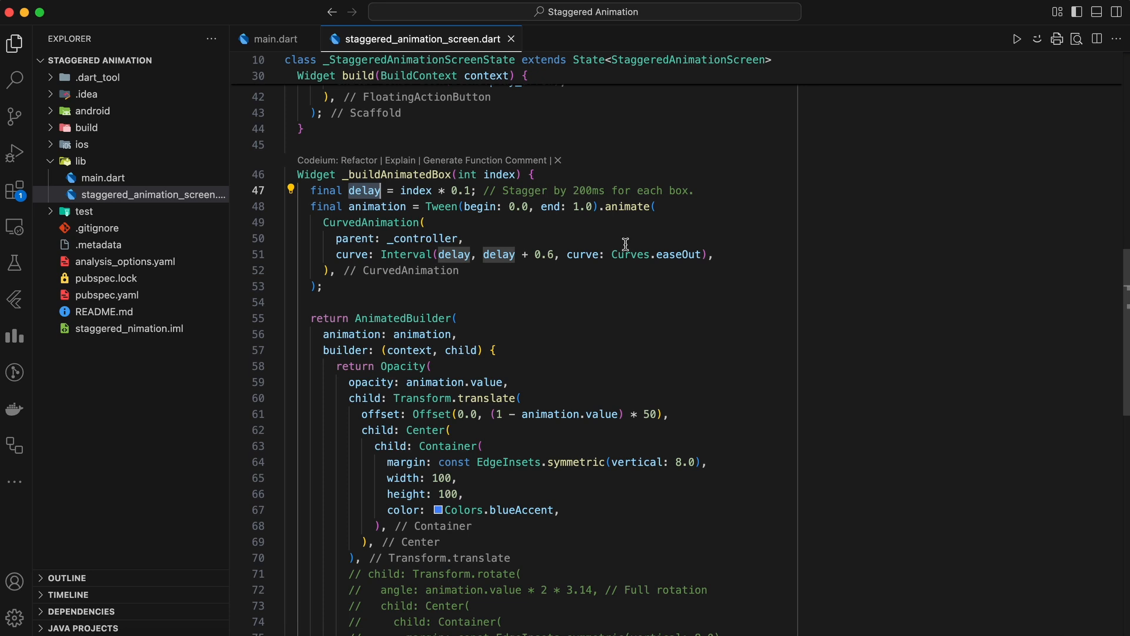
pyautogui.moveTo(638, 232)
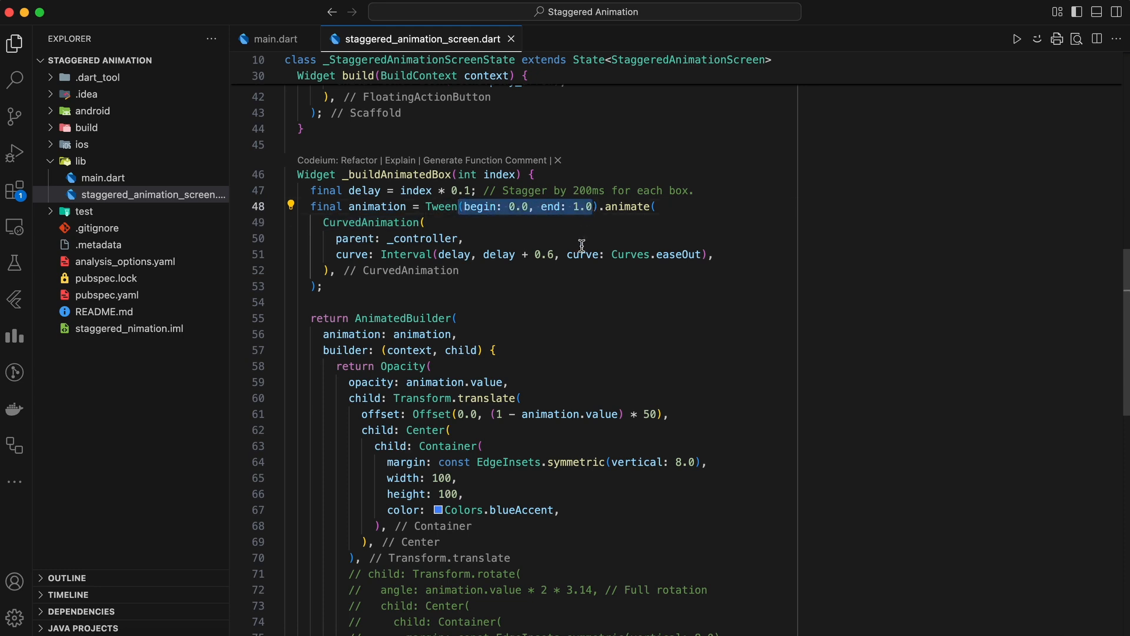
pyautogui.moveTo(344, 238)
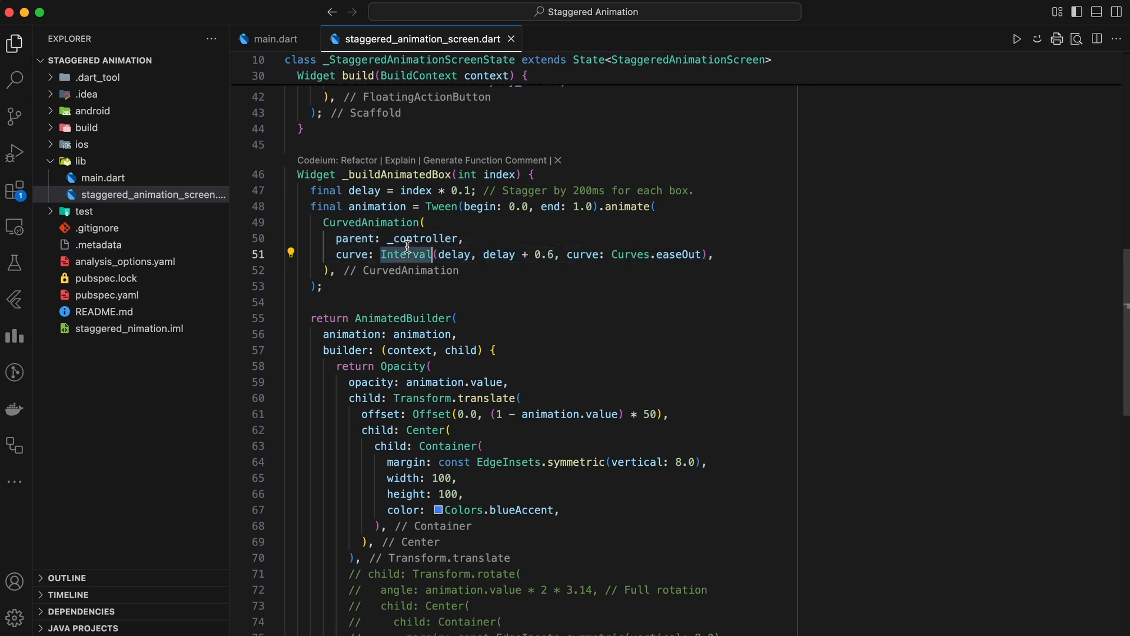
pyautogui.moveTo(575, 279)
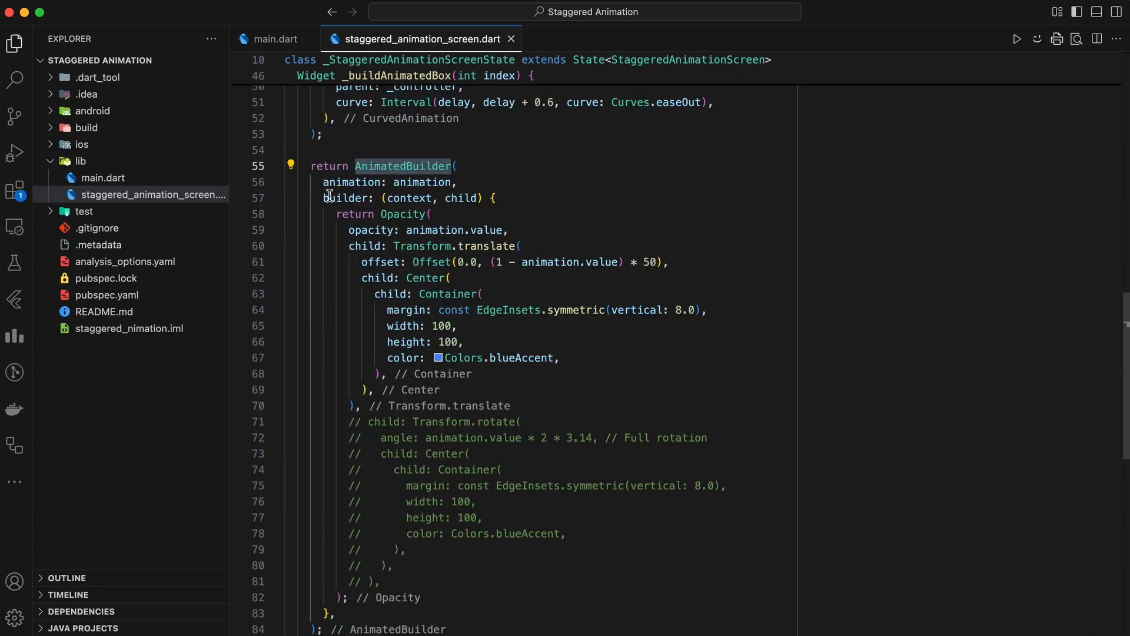
pyautogui.moveTo(393, 202)
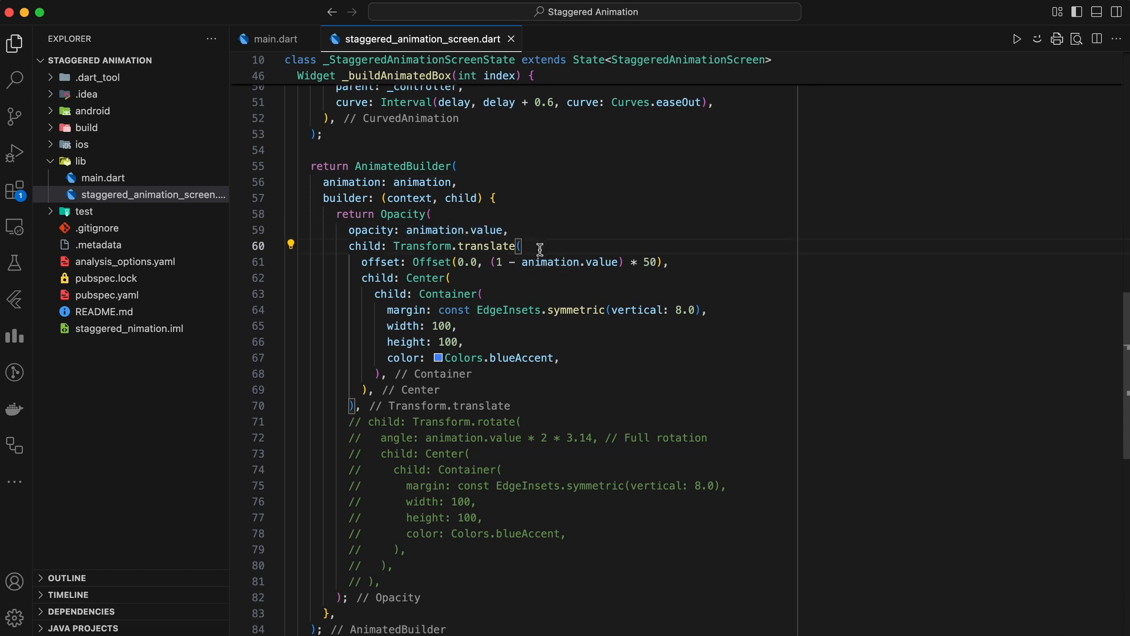
pyautogui.moveTo(531, 307)
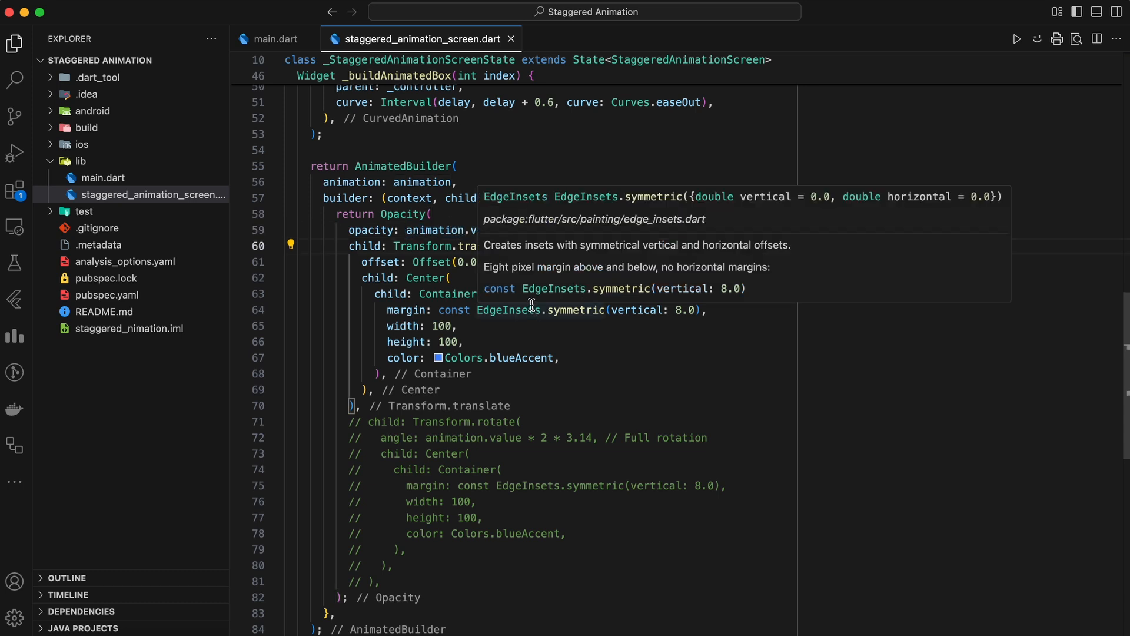
pyautogui.moveTo(554, 379)
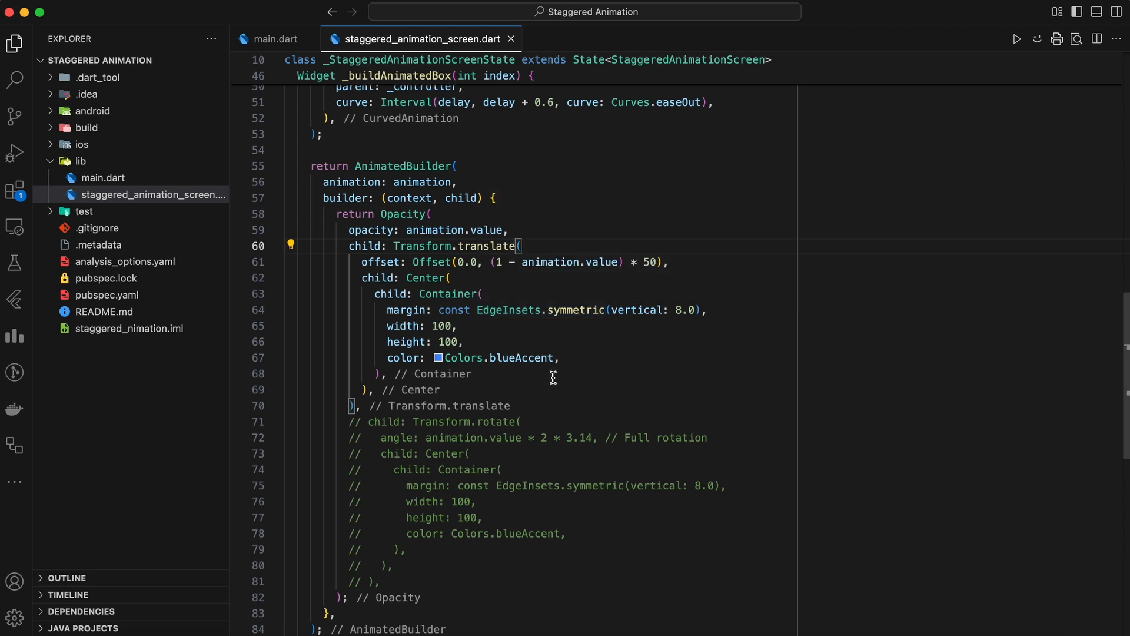
pyautogui.moveTo(405, 279)
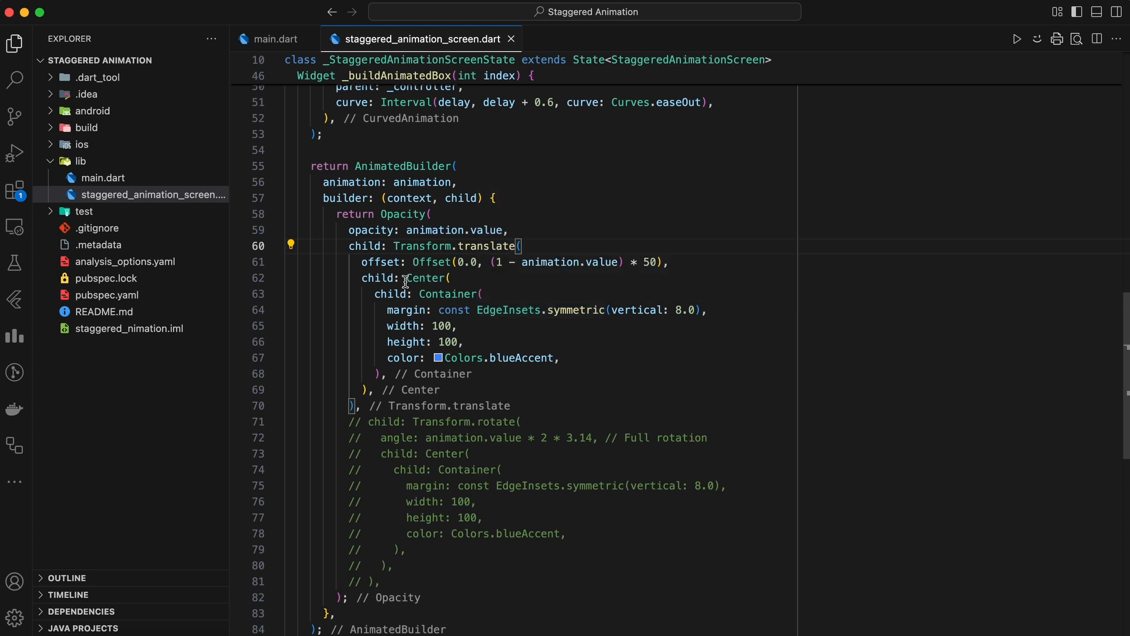
pyautogui.moveTo(551, 390)
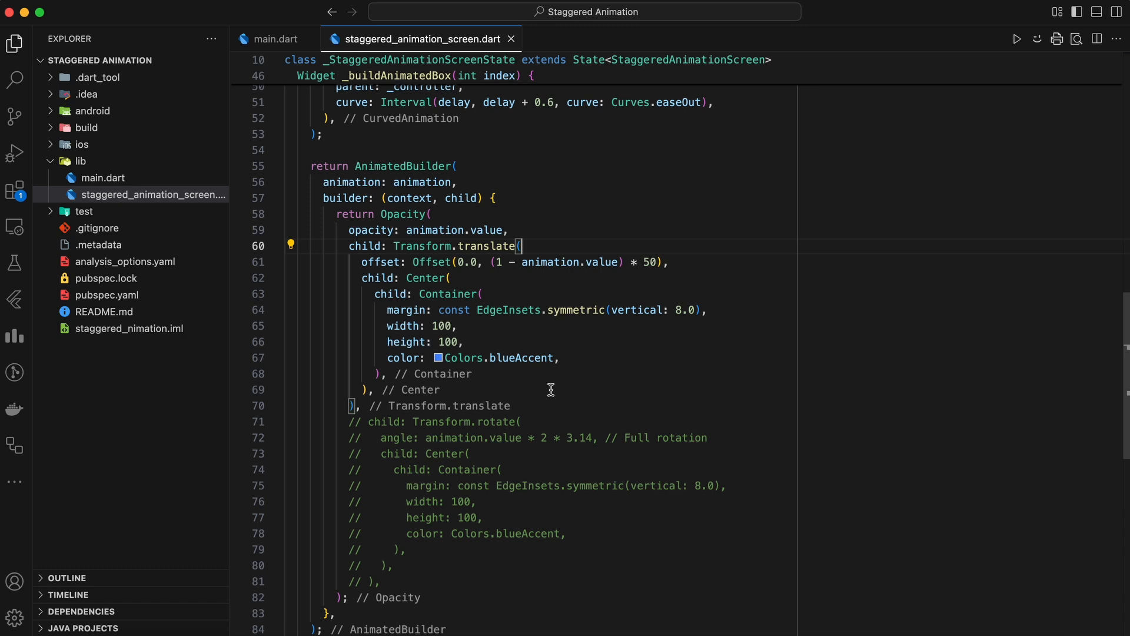
pyautogui.click(1017, 38)
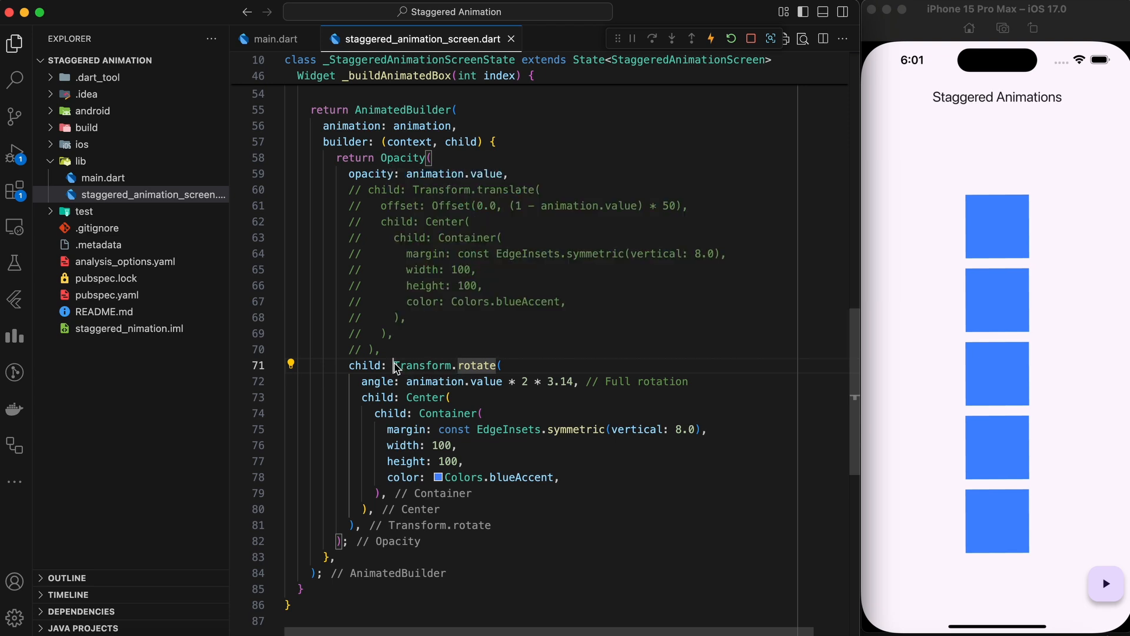
# Step: Select the Transform.rotate wrapper around the animated box
pyautogui.doubleClick(424, 366)
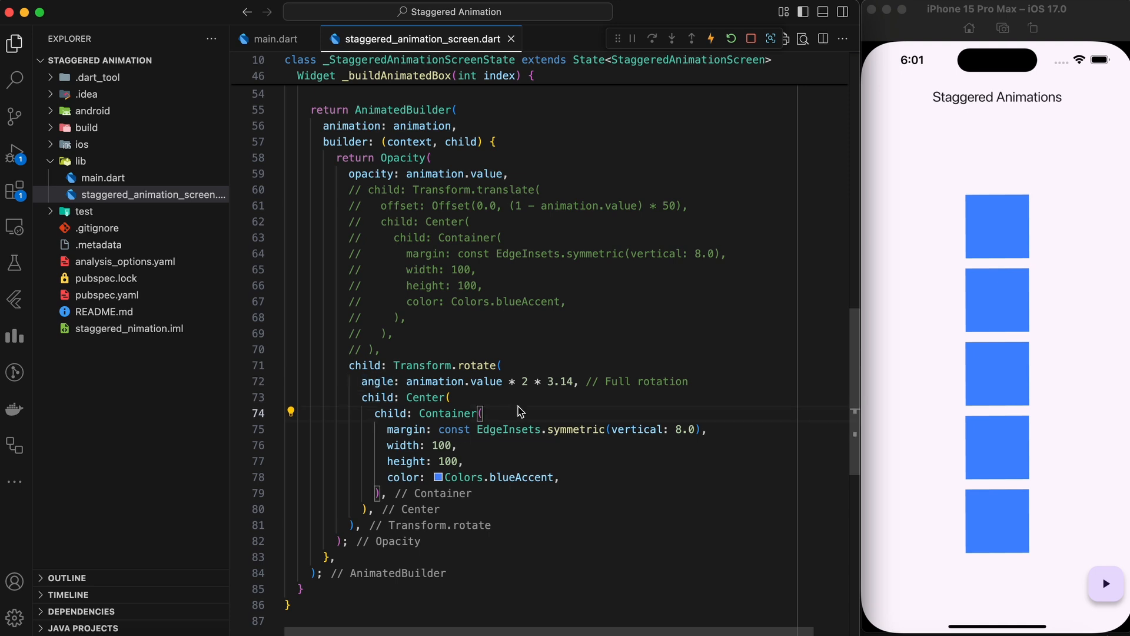
pyautogui.moveTo(546, 537)
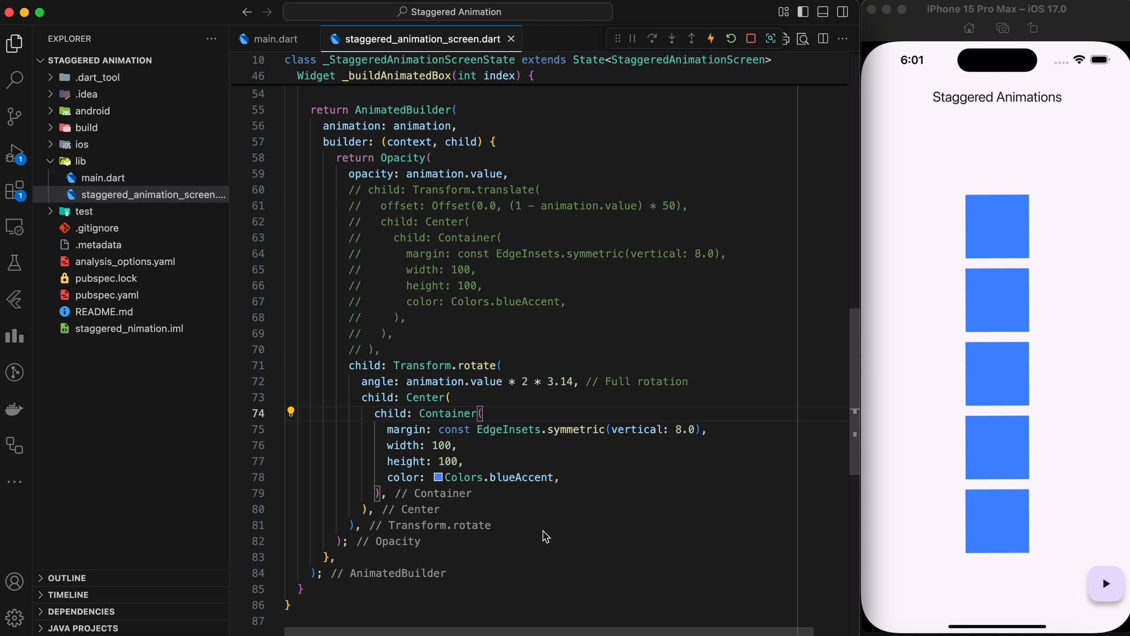
pyautogui.moveTo(1107, 584)
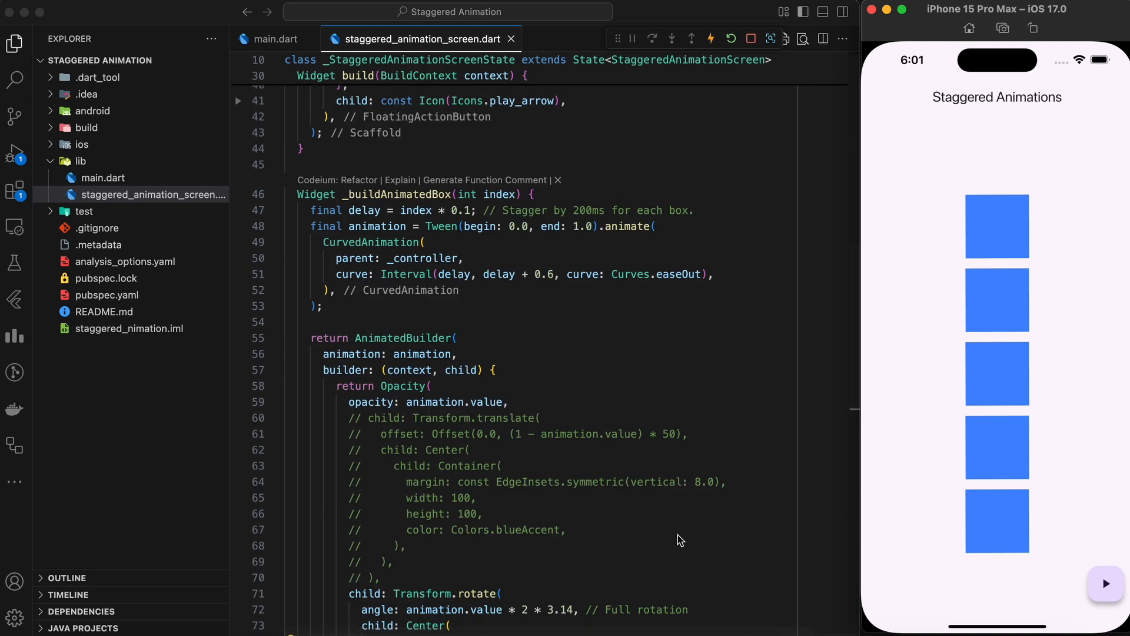
# Step: Replace Curves.easeOut with Curves.bounceOut in the staggered interval, then replay the boxes in the simulator
pyautogui.doubleClick(675, 274)
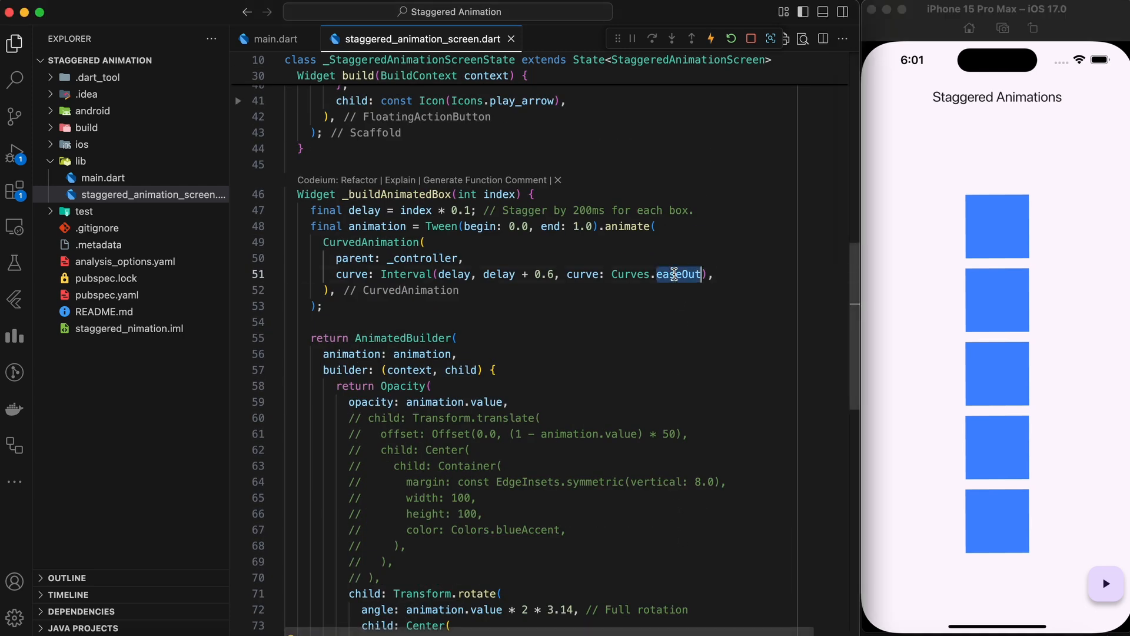
pyautogui.write('bou')
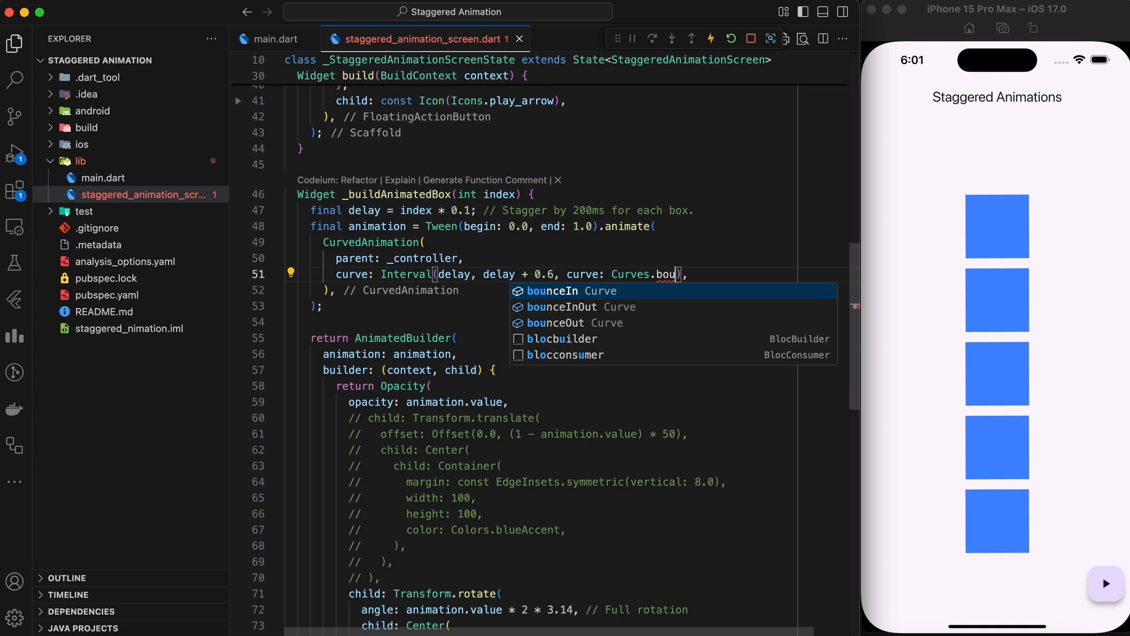
pyautogui.click(556, 323)
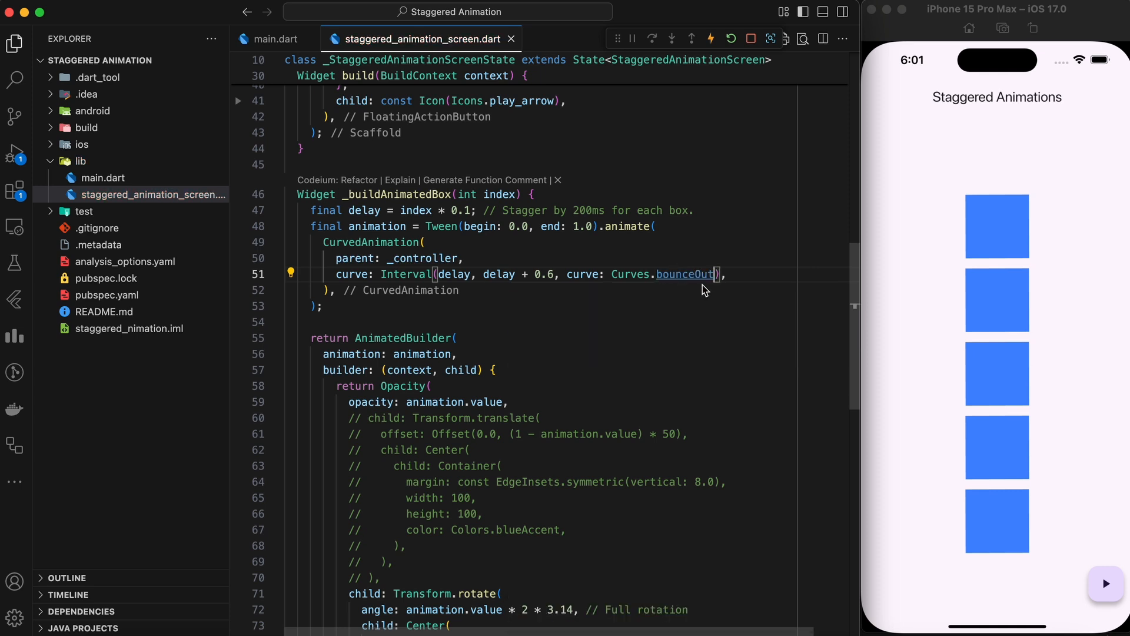
pyautogui.click(1106, 598)
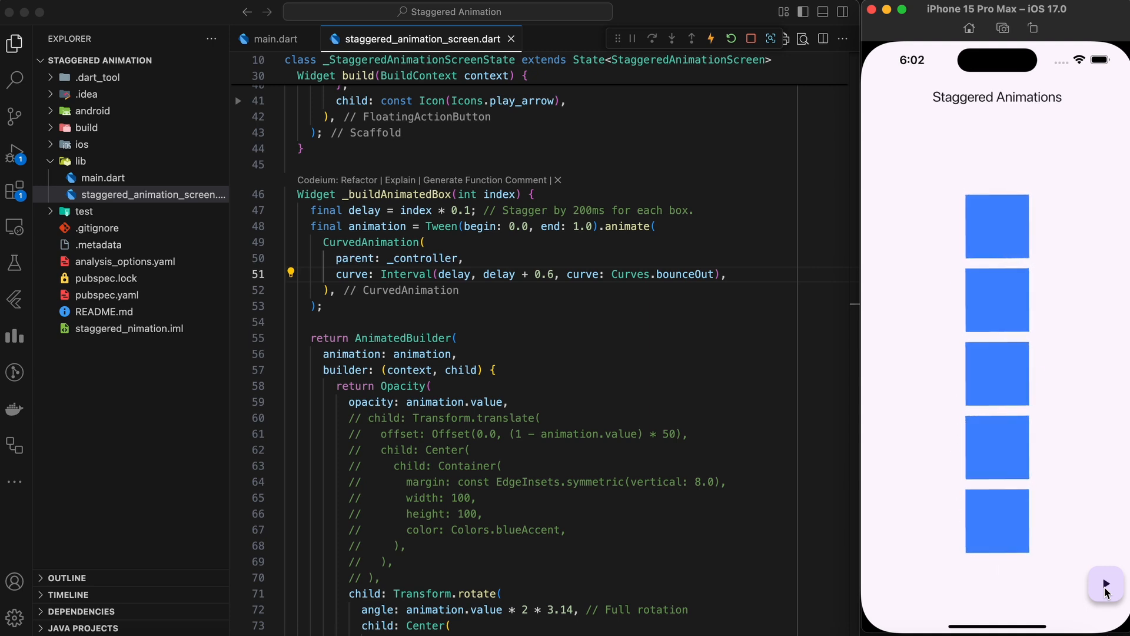
pyautogui.click(1105, 584)
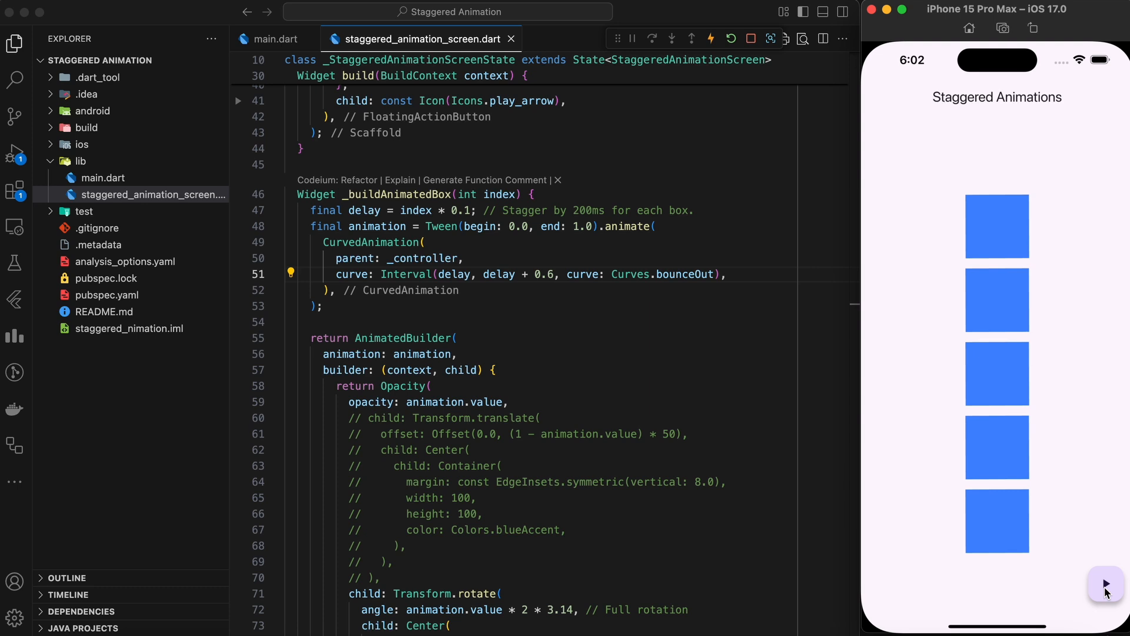
pyautogui.moveTo(809, 536)
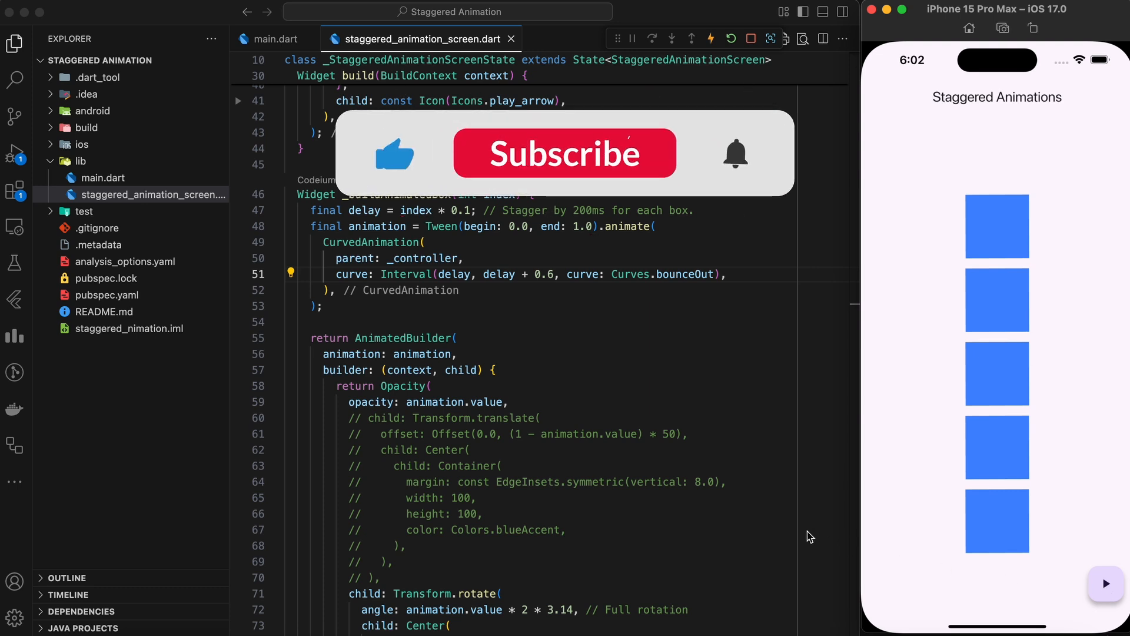
pyautogui.click(564, 153)
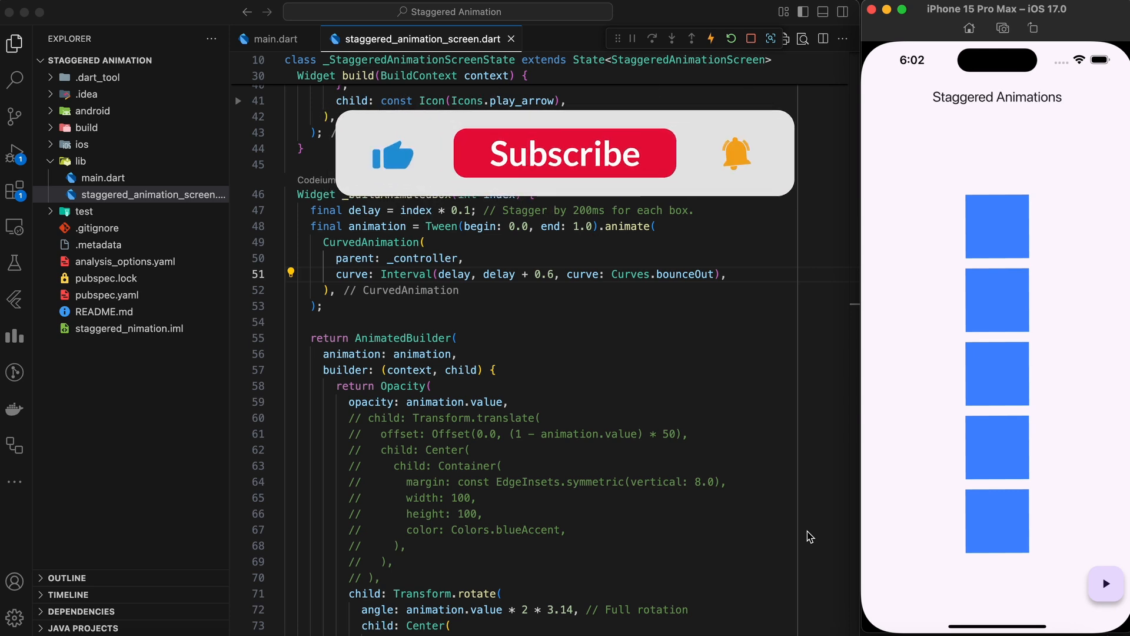
pyautogui.click(564, 153)
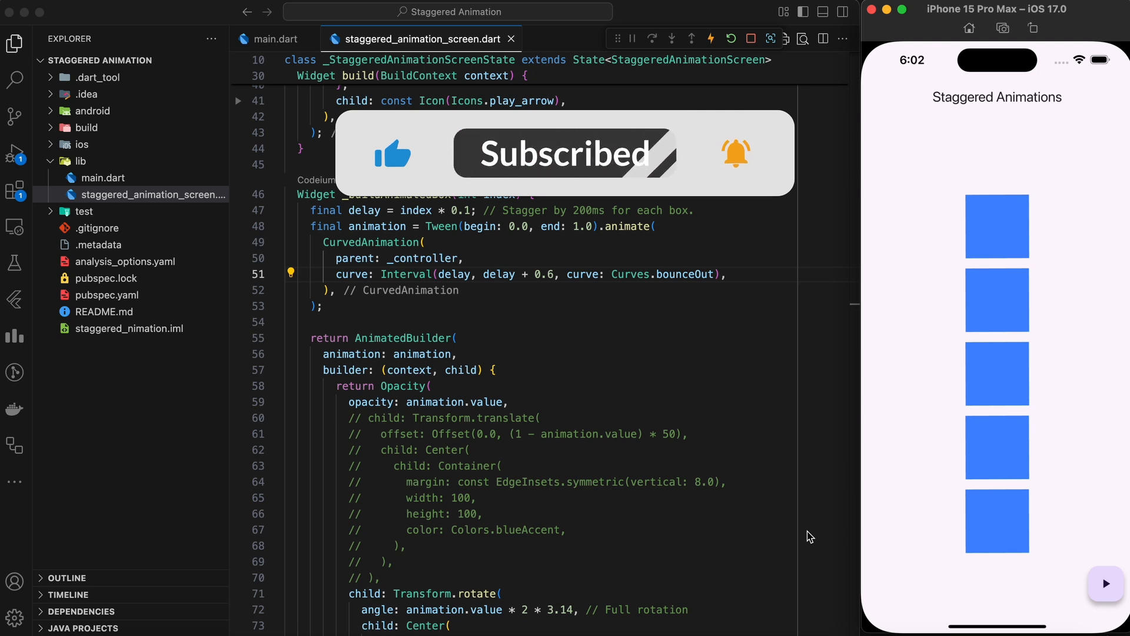